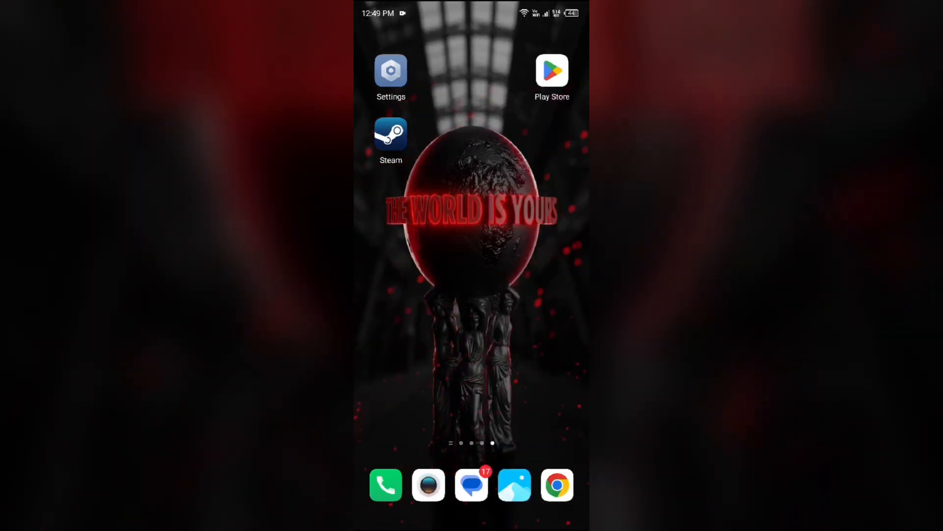
Step: Toggle mobile data, Wi-Fi and airplane mode off and back on
{"action": "scroll", "scroll_direction": "down", "scroll_amount": 3}
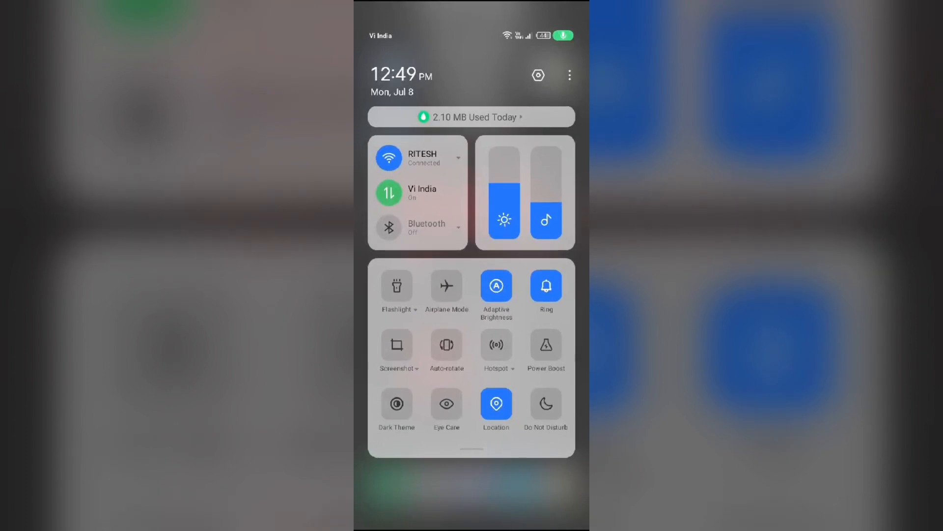
{"action": "left_click", "coordinate": [389, 193]}
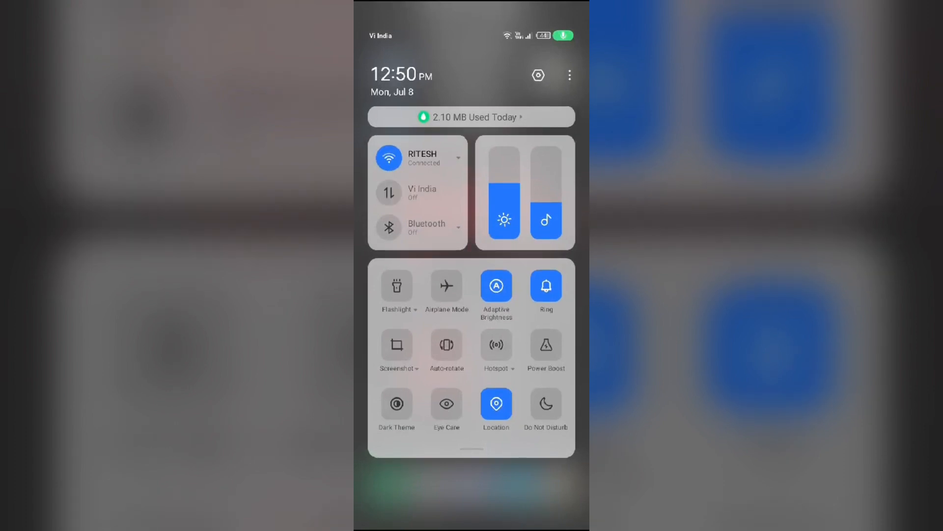
{"action": "left_click", "coordinate": [389, 194]}
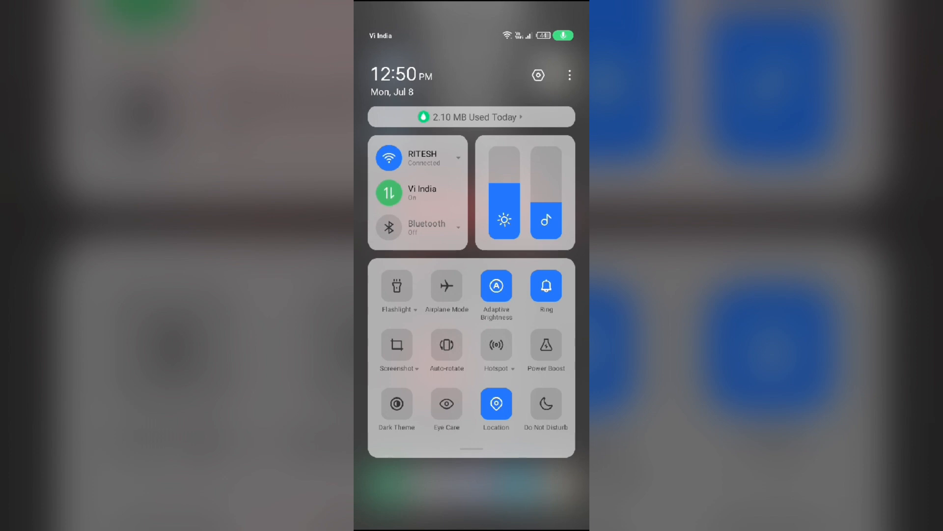
{"action": "left_click", "coordinate": [388, 158]}
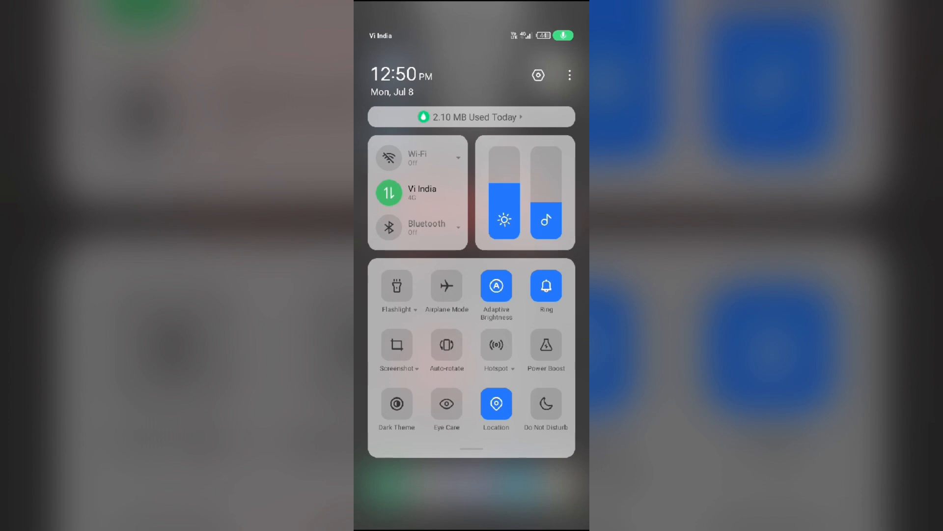
{"action": "left_click", "coordinate": [388, 157]}
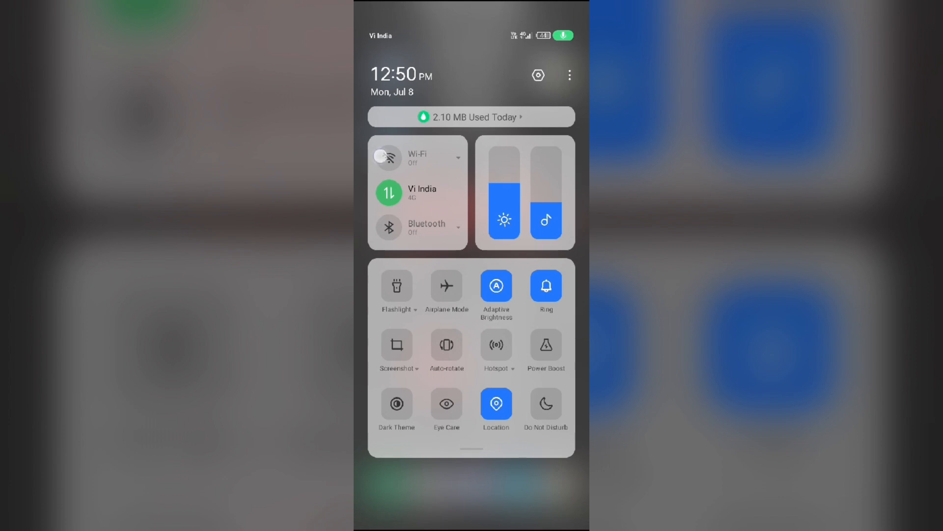
{"action": "left_click", "coordinate": [388, 157]}
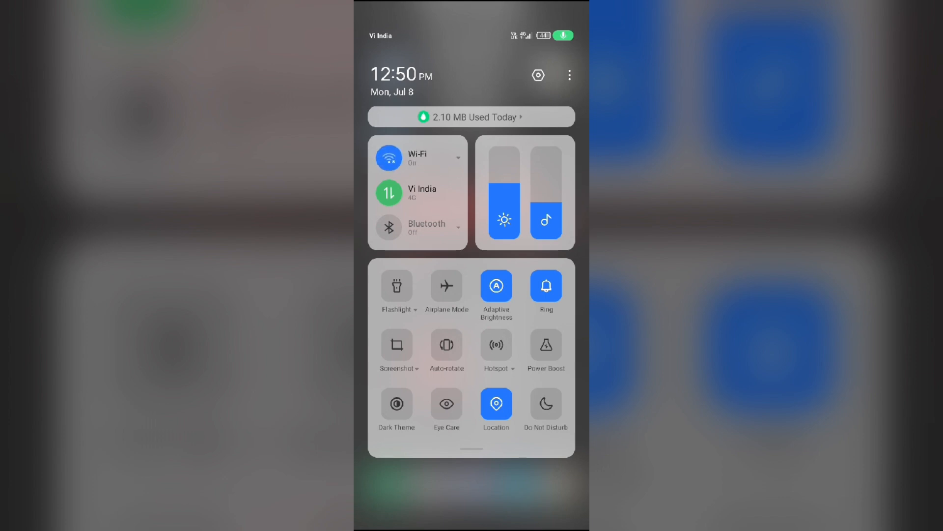
{"action": "left_click", "coordinate": [447, 285]}
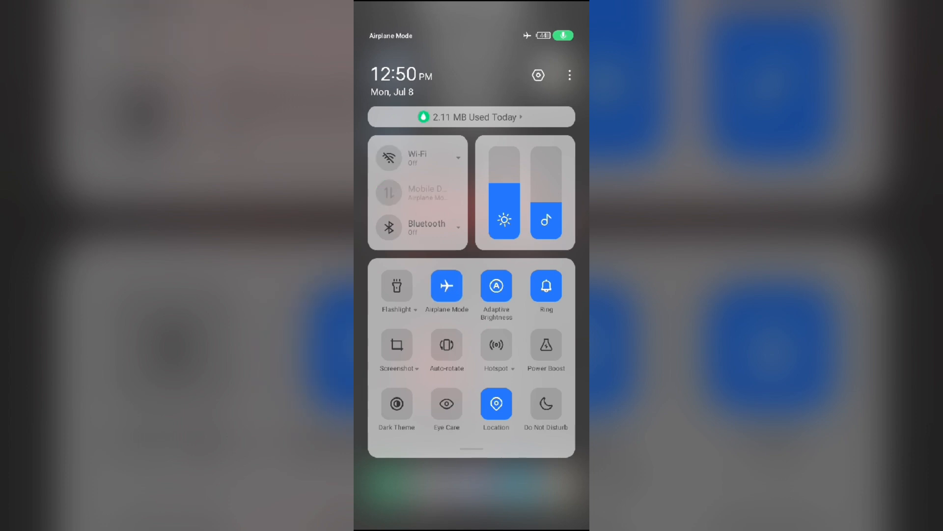
{"action": "left_click", "coordinate": [446, 286]}
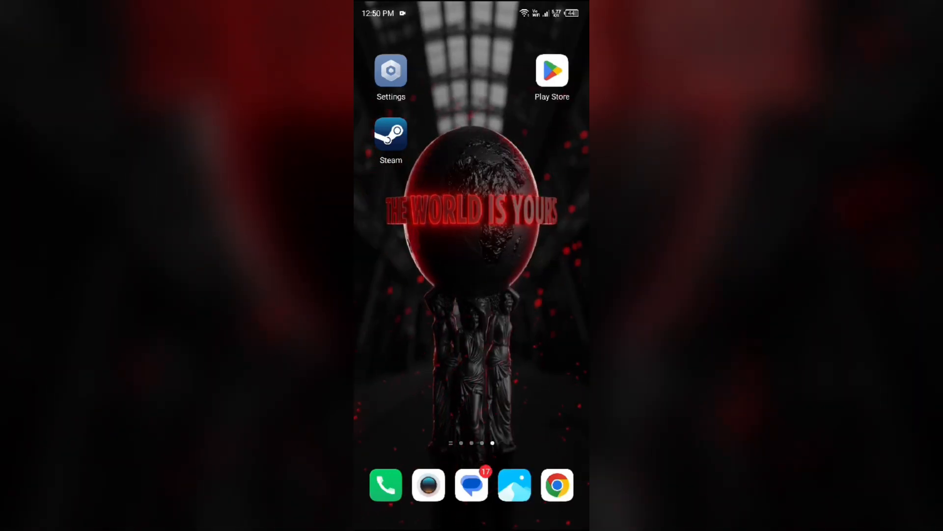
Step: Open Settings, go to the installed apps list and scroll down toward Steam
{"action": "left_click", "coordinate": [391, 71]}
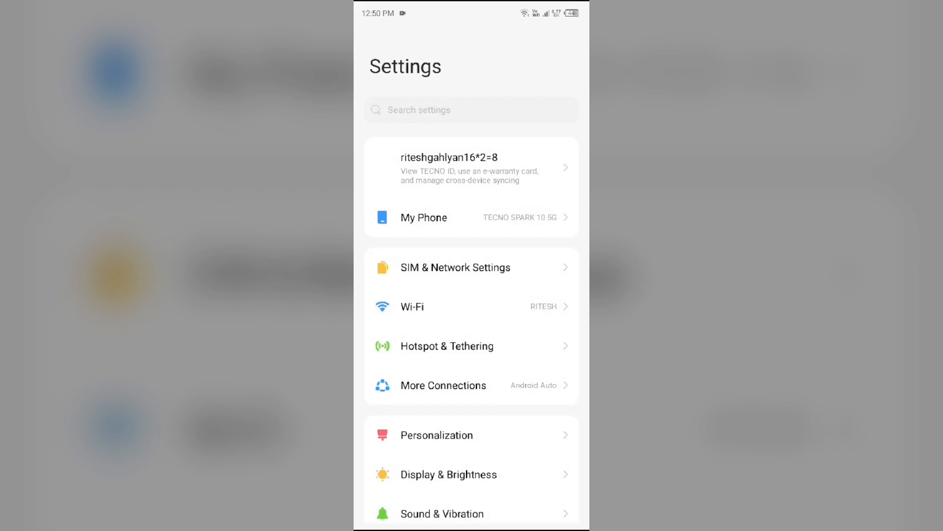
{"action": "scroll", "scroll_direction": "down", "scroll_amount": 3}
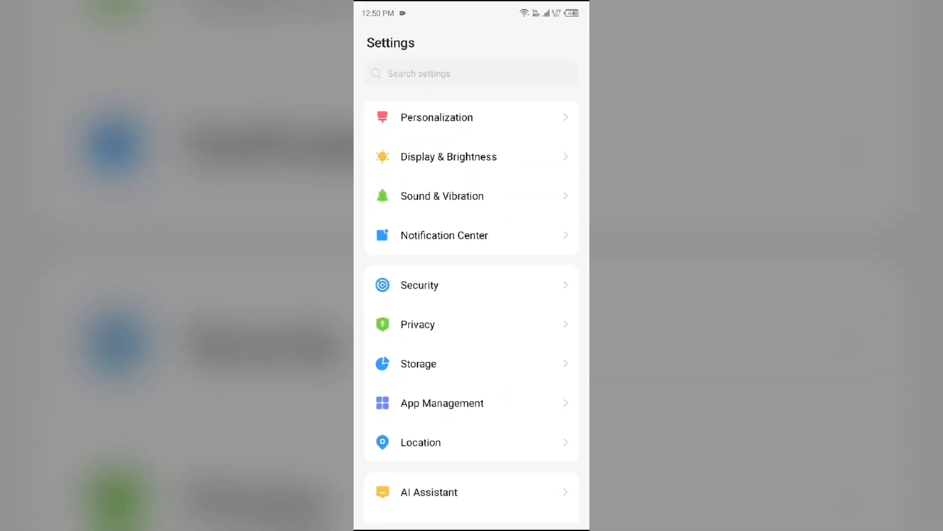
{"action": "left_click", "coordinate": [441, 402]}
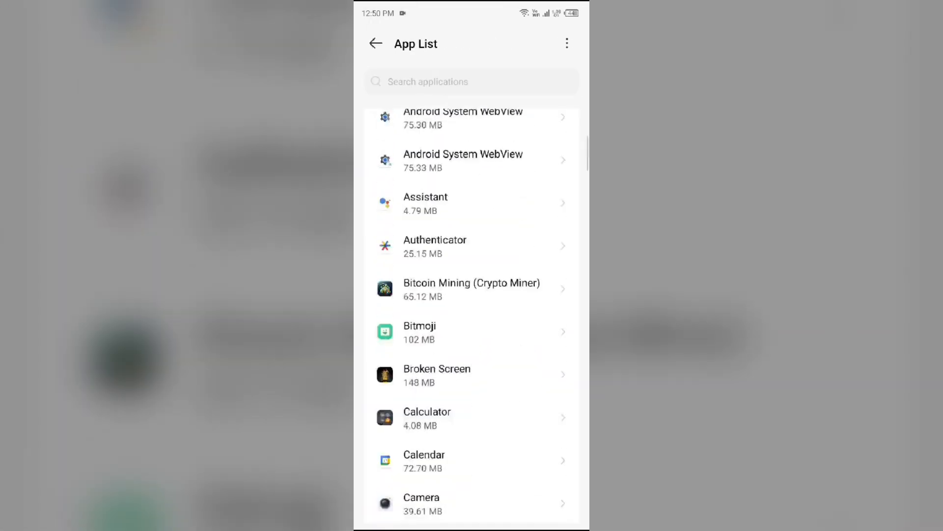
{"action": "scroll", "scroll_direction": "down", "scroll_amount": 3}
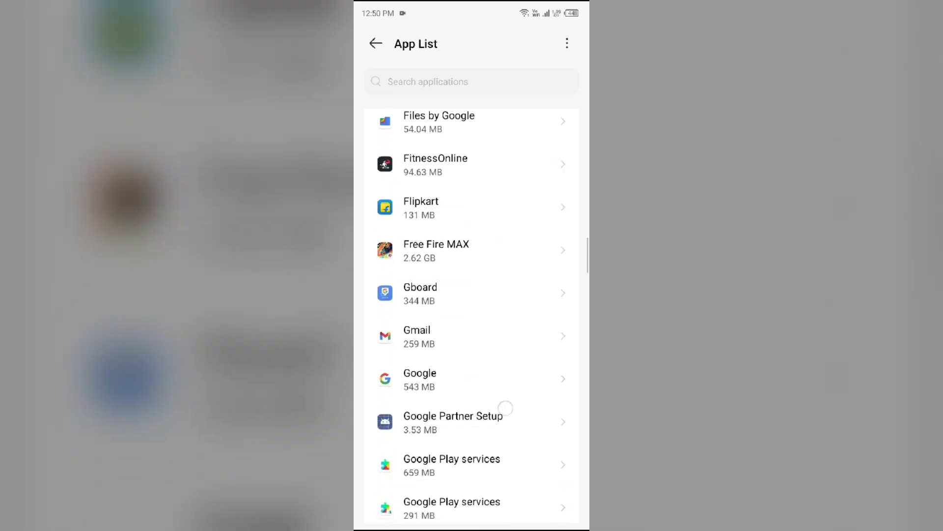
{"action": "scroll", "scroll_direction": "down", "scroll_amount": 3}
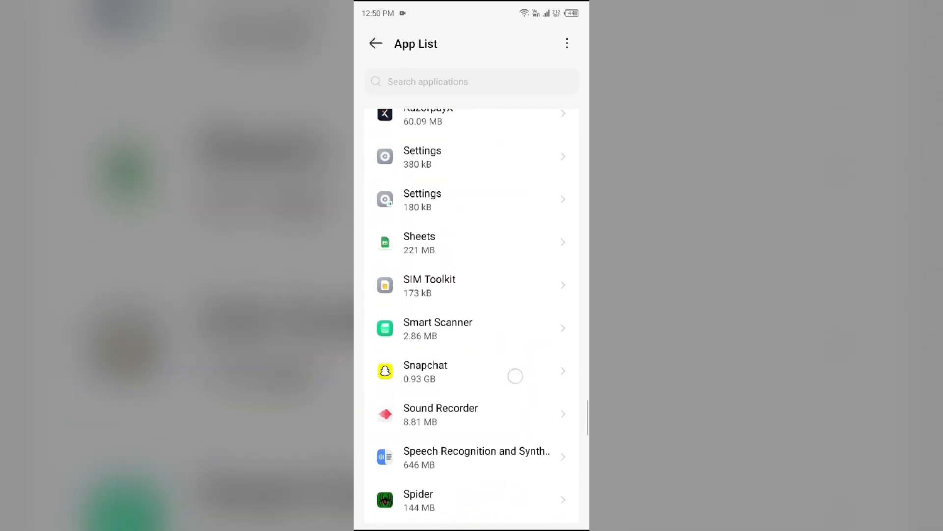
{"action": "scroll", "scroll_direction": "down", "scroll_amount": 3}
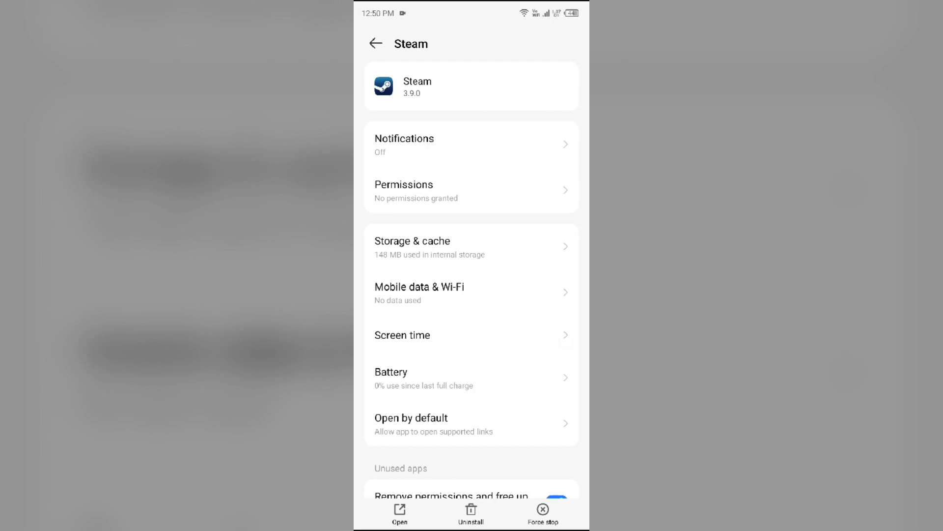
Step: Force stop the Steam app and confirm with OK
{"action": "left_click", "coordinate": [541, 512]}
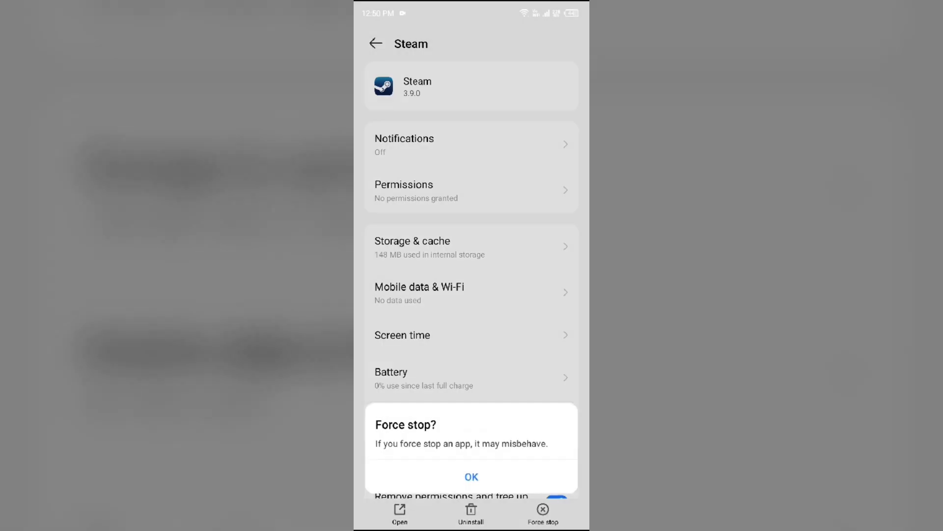
{"action": "left_click", "coordinate": [471, 476]}
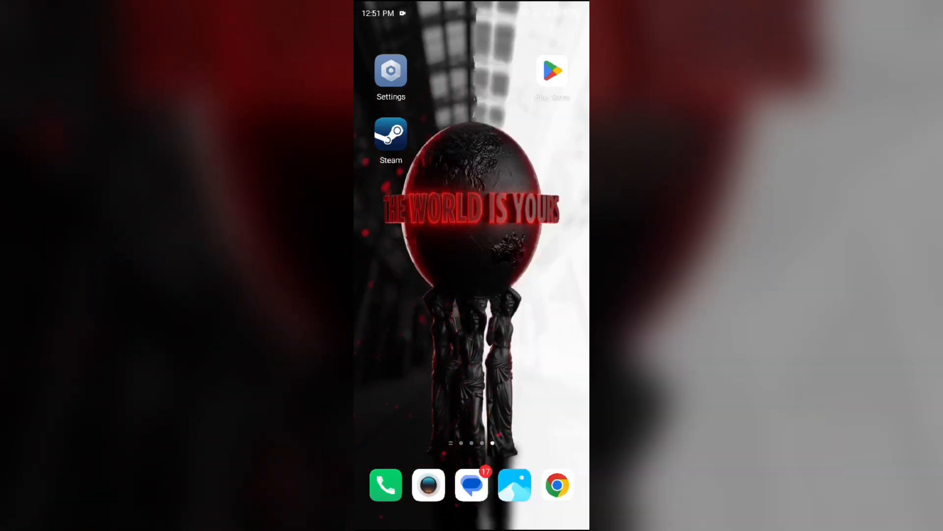
Step: Return to Steam's app info and clear its 1.64 MB of cached data
{"action": "left_click", "coordinate": [390, 71]}
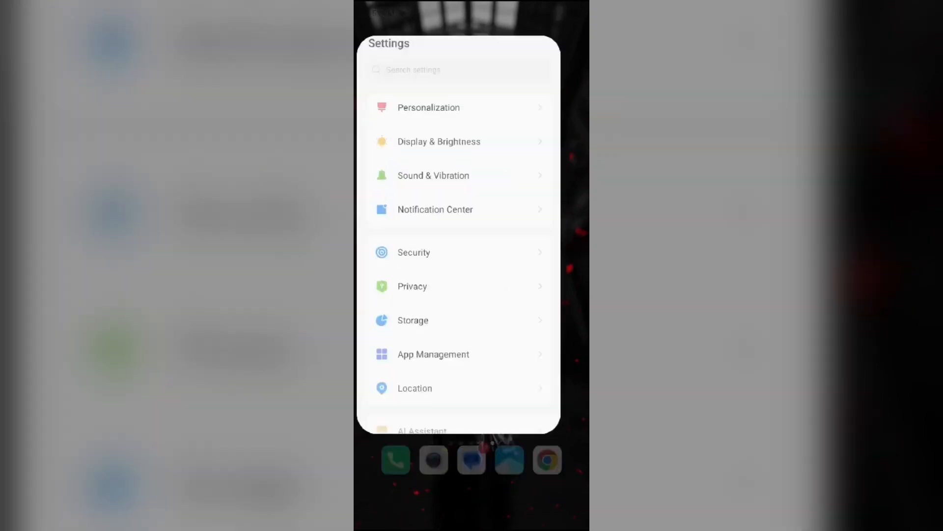
{"action": "left_click", "coordinate": [433, 354]}
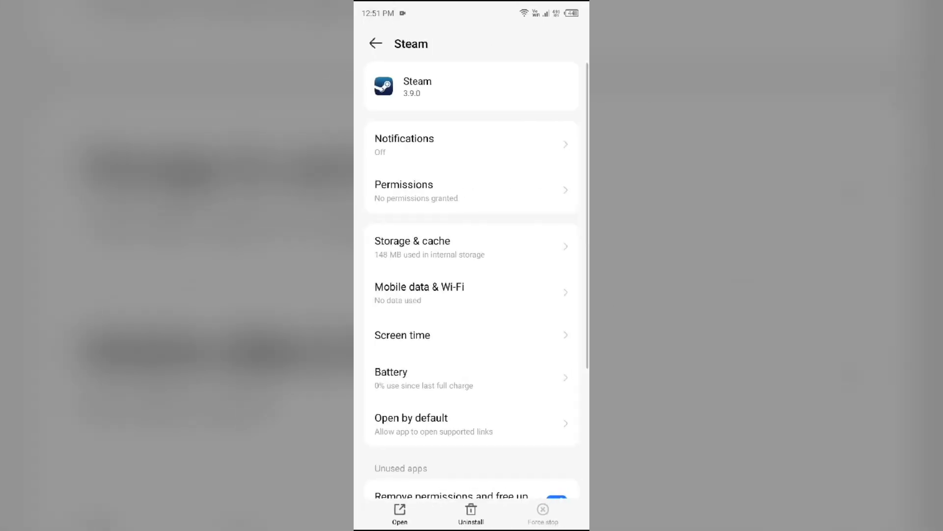
{"action": "left_click", "coordinate": [429, 247]}
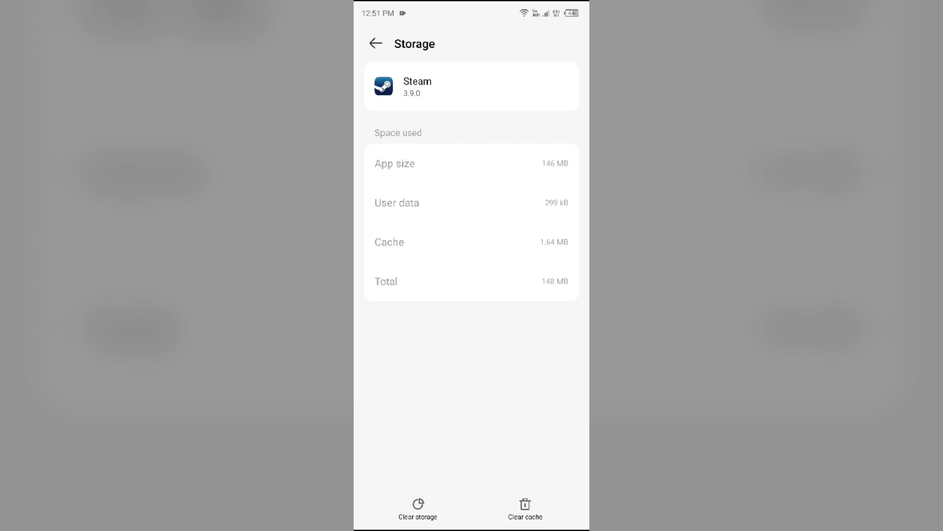
{"action": "left_click", "coordinate": [525, 508]}
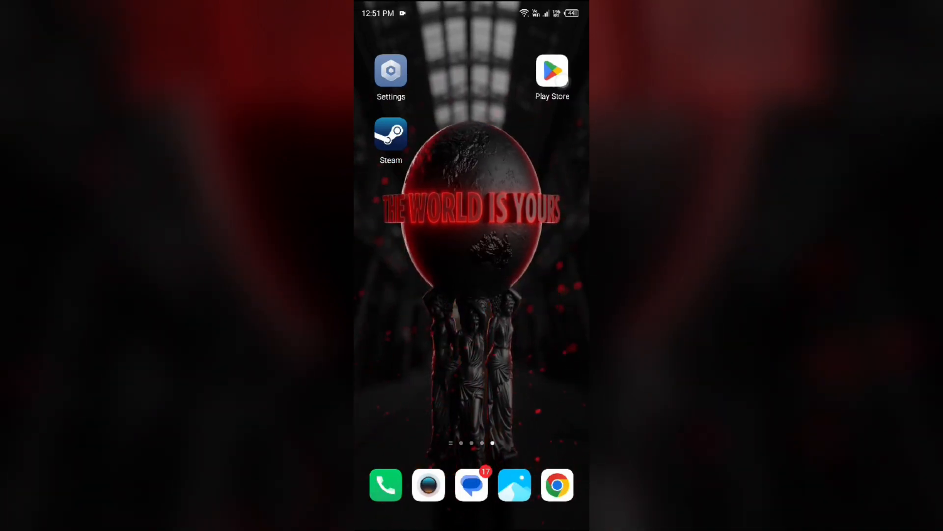
Step: Search the Play Store for 'st' and open the steam mobile suggestion
{"action": "left_click", "coordinate": [552, 72]}
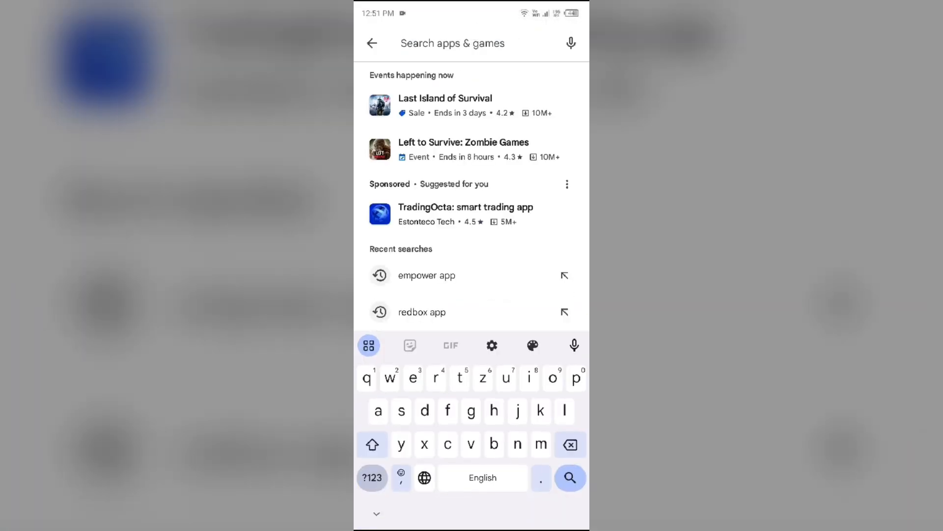
{"action": "type", "text": "st"}
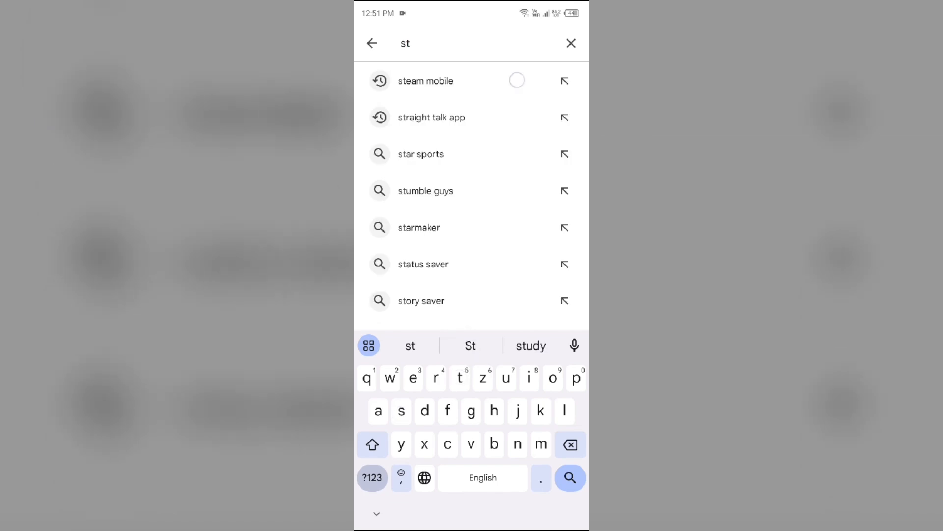
{"action": "left_click", "coordinate": [426, 81]}
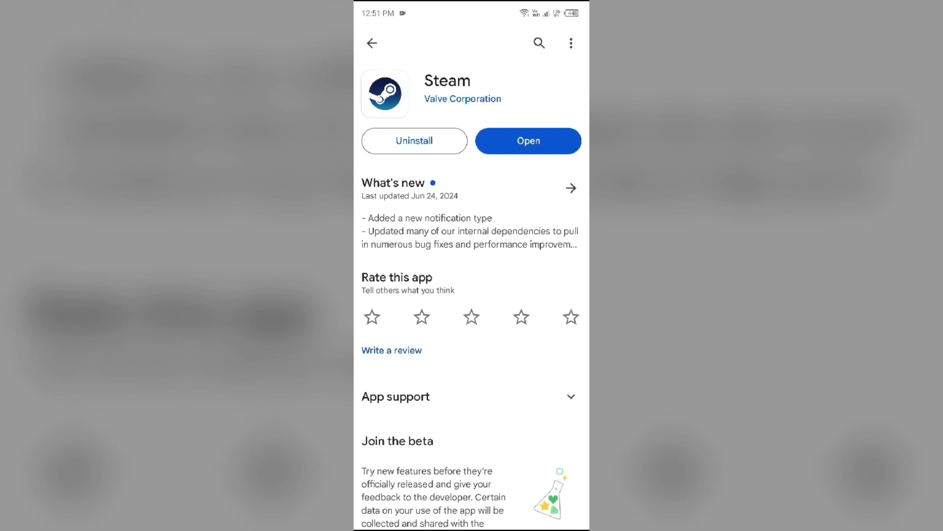
Step: Uninstall Steam from its Play Store listing, then start reinstalling it
{"action": "left_click", "coordinate": [414, 140]}
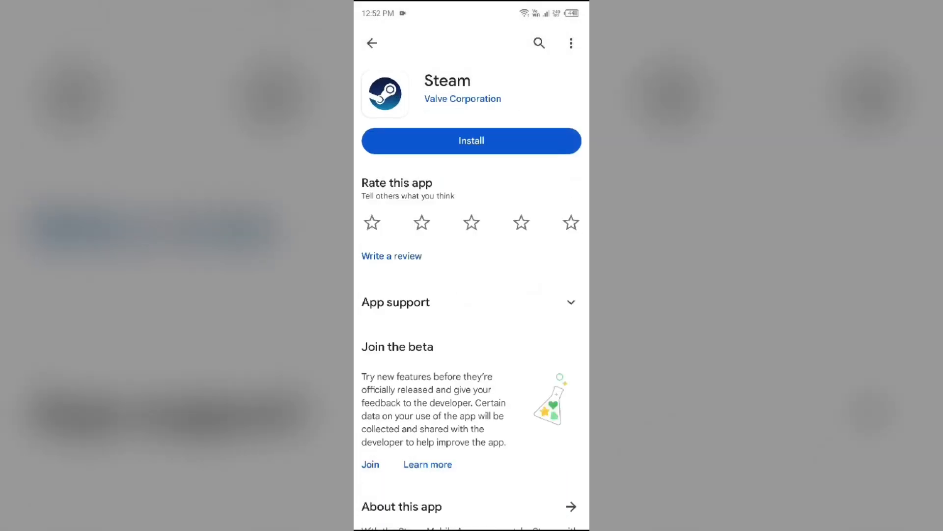
{"action": "left_click", "coordinate": [471, 140]}
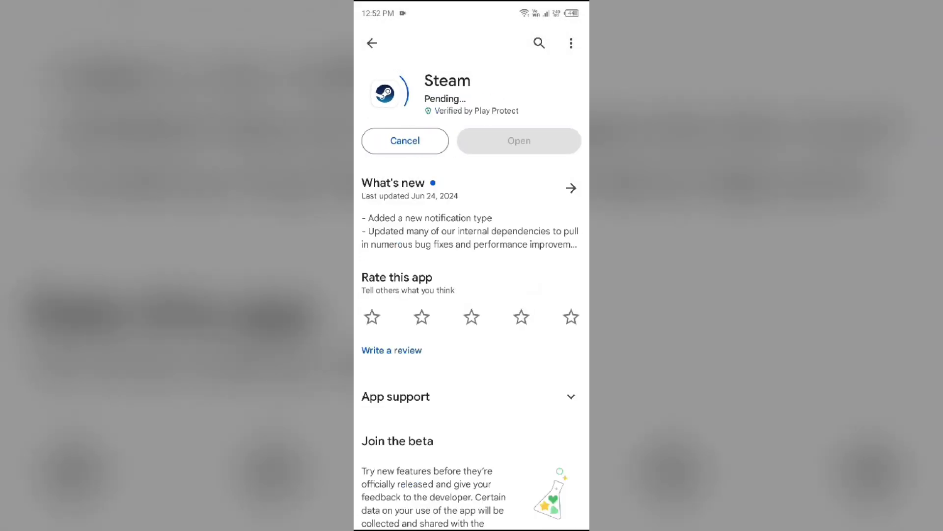